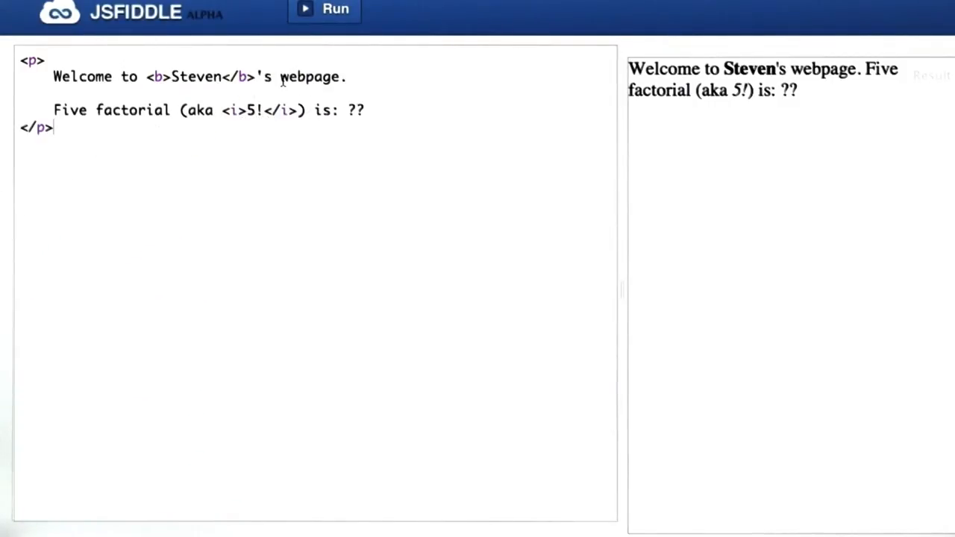
Step: Add the HTML comment <!-- Super Sad: Cannot remember 5! --> above the factorial sentence
type("<!-- Super Sad: Cannot remember 5! -->")
type("document.write(\"Hello world\");")
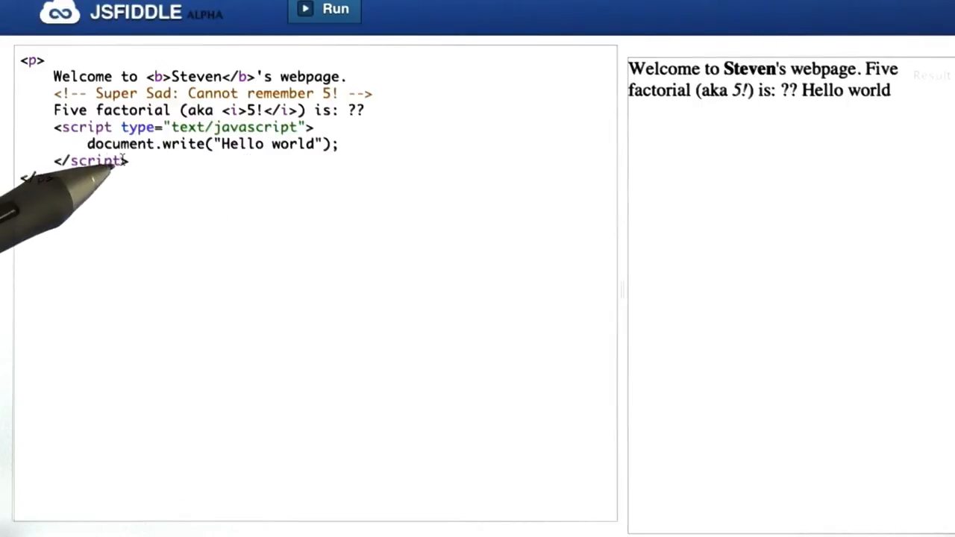
mouse_move(52, 136)
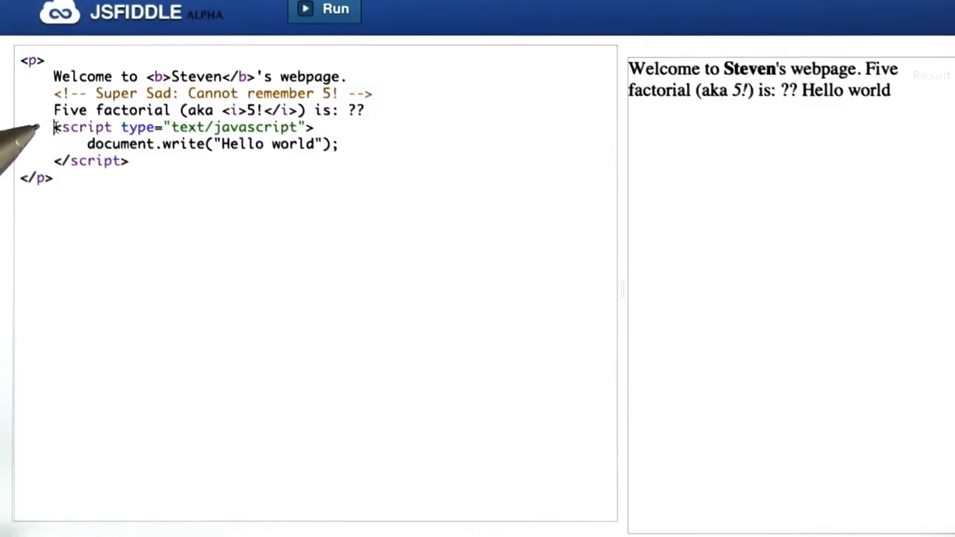
Step: Select the spot under the welcome line for the 'This is a link to google' sentence
left_click_drag(54, 127, 128, 161)
type("This is a link <A href=\"http://www.google.com\">to google</a>.")
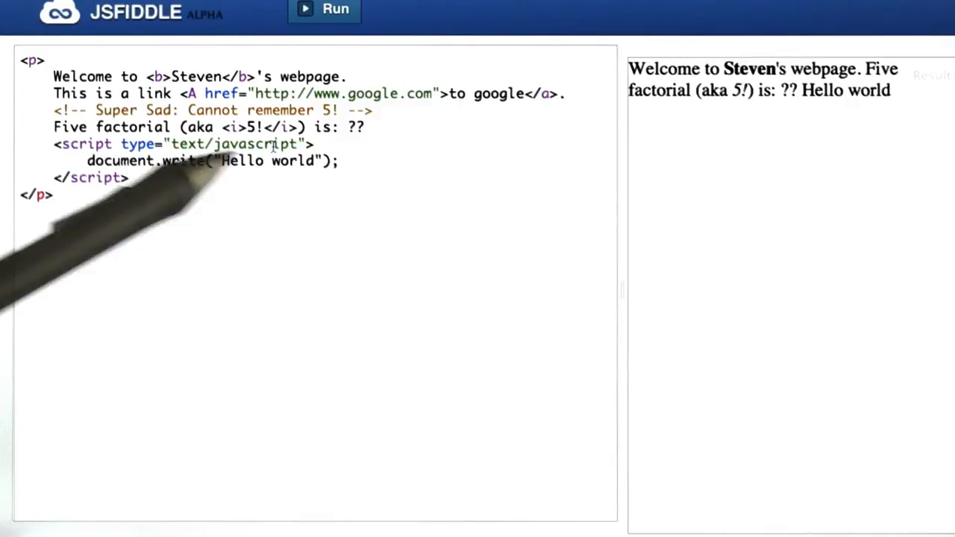
Step: Re-run so the to google link renders, then start the script with the comment // print "Hello world"
left_click(567, 92)
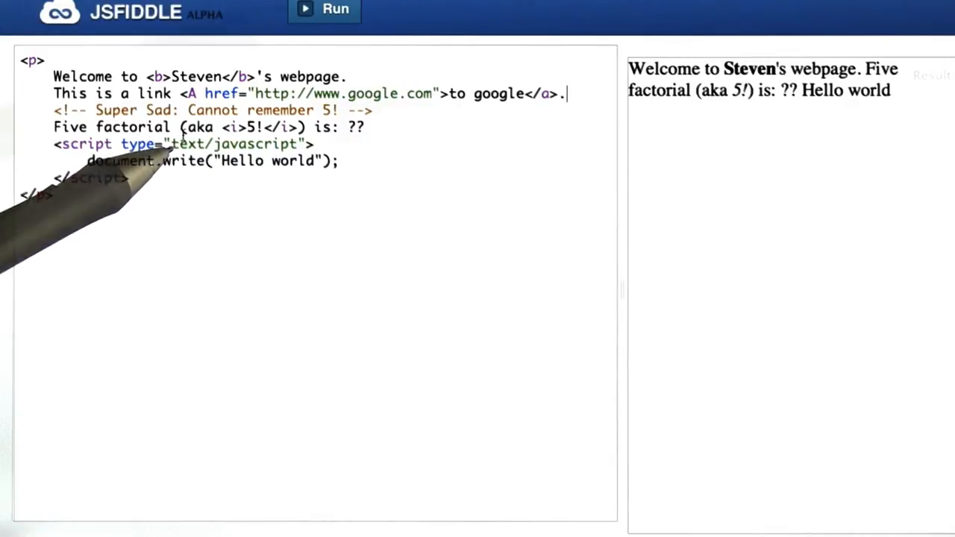
left_click(334, 9)
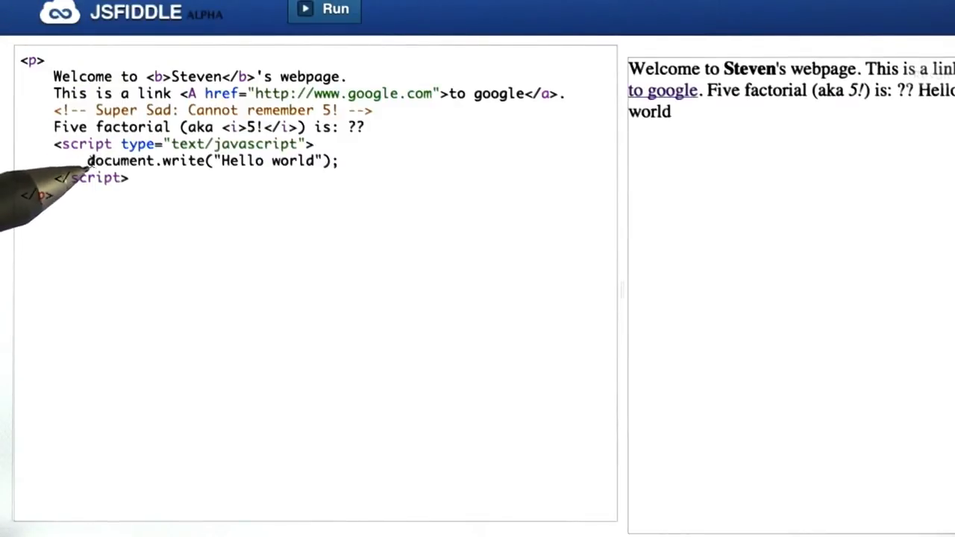
type("// print \"Hello world\"")
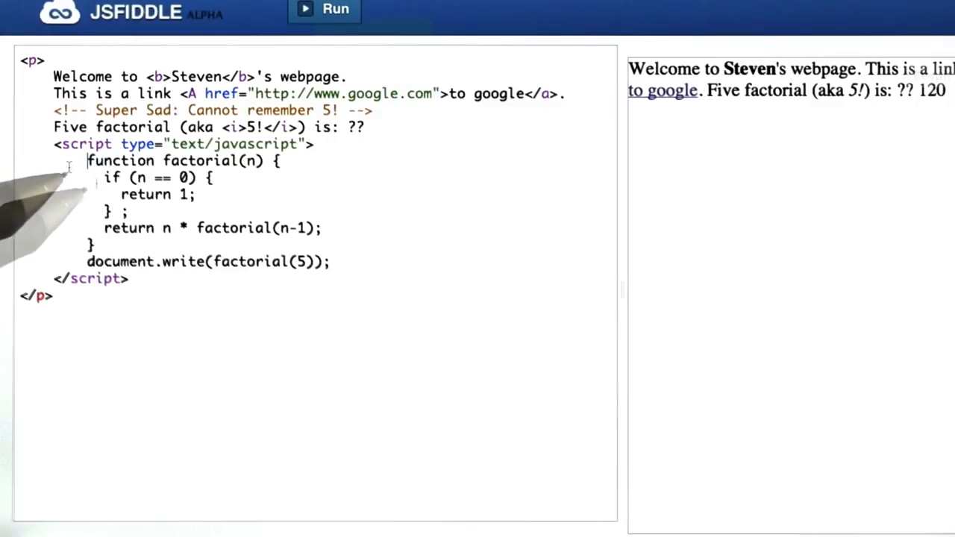
Step: Write the '// def' comment and the factorial(n) function signature inside the script
double_click(119, 161)
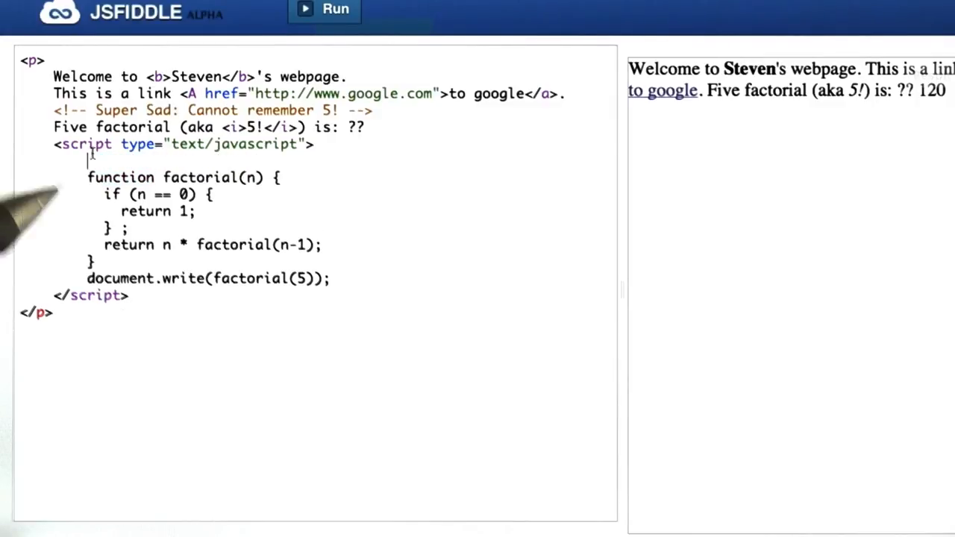
type("// def")
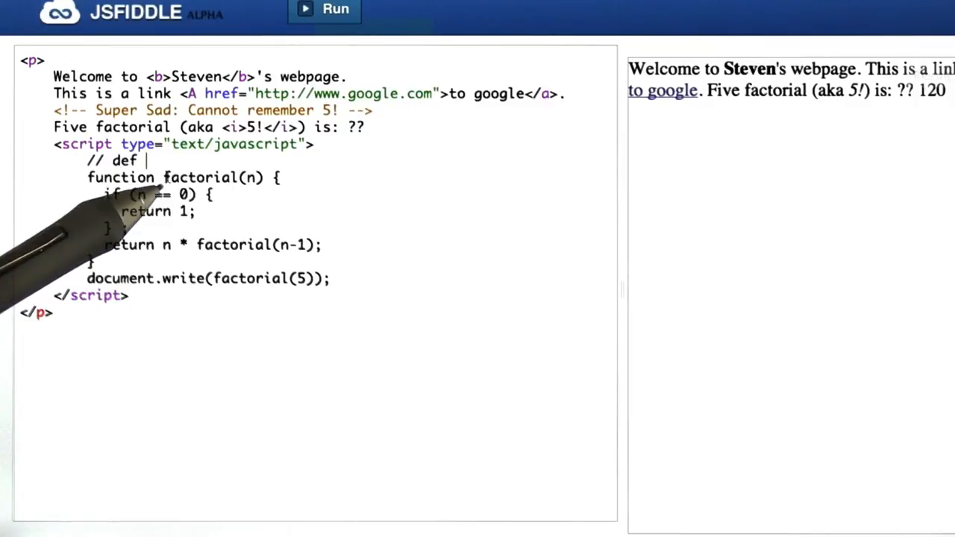
type("factorial")
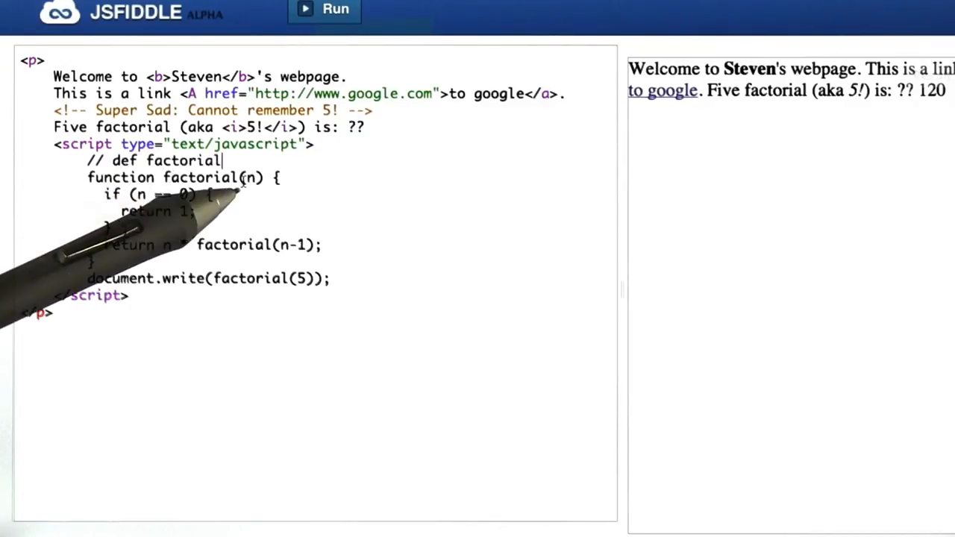
type("(n)")
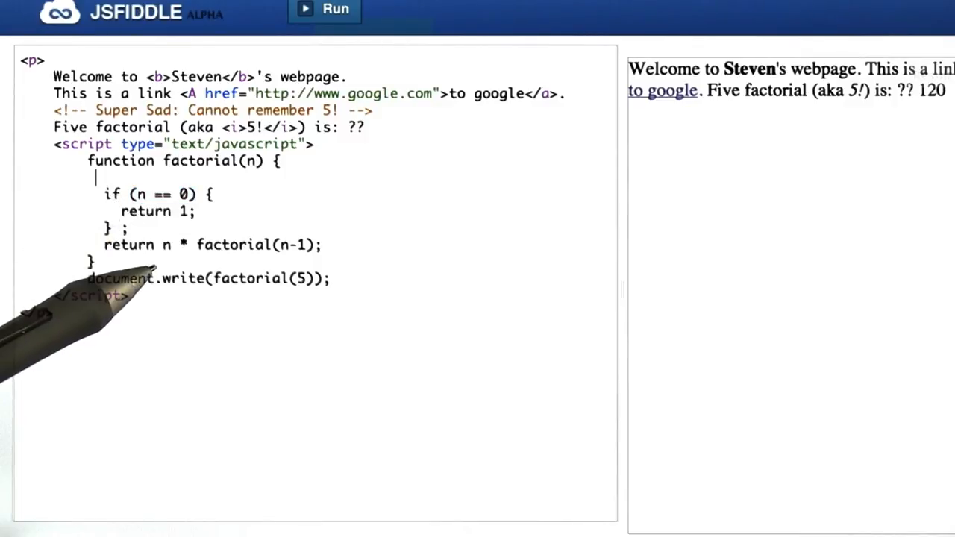
Step: Add the base case 'if (n == 0):' right after the function line and select the stray text to remove
type("//")
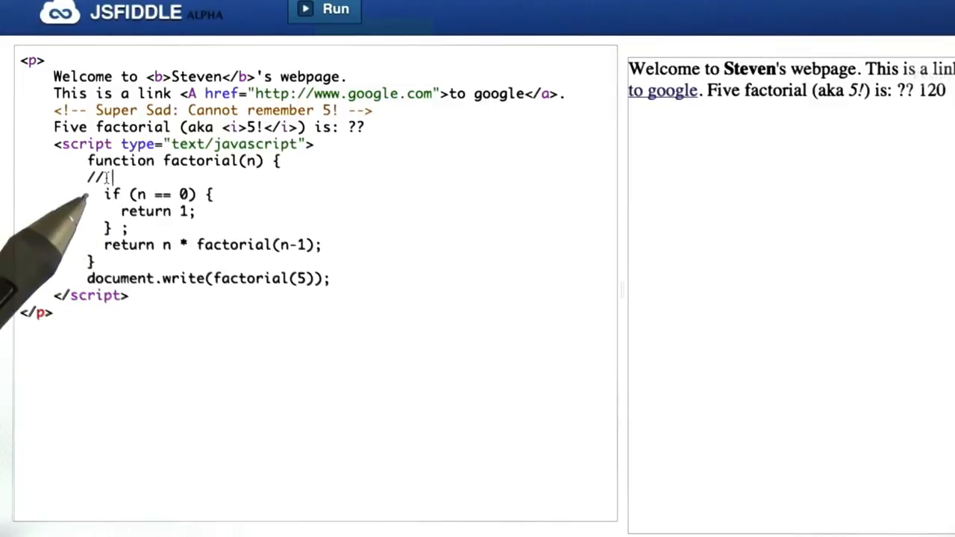
type("if (n == 0):")
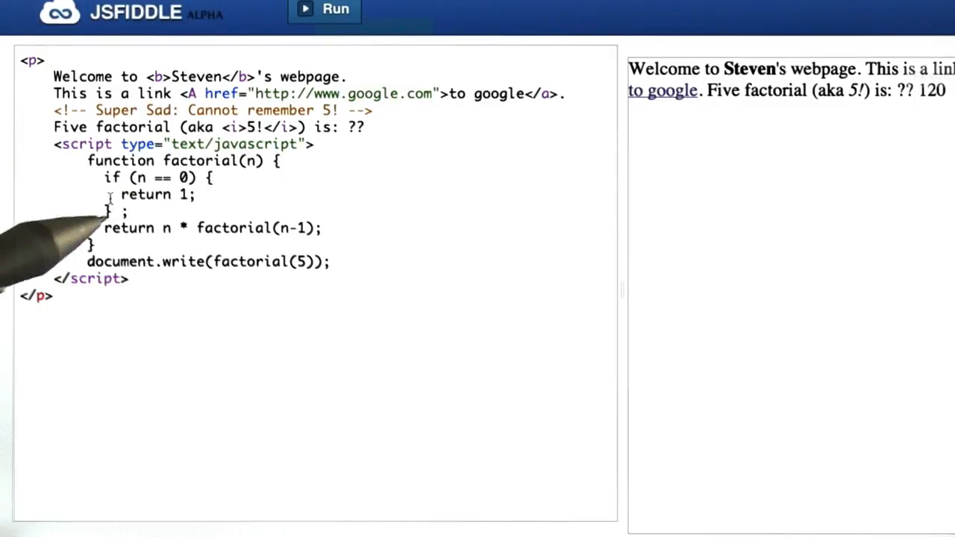
mouse_move(105, 179)
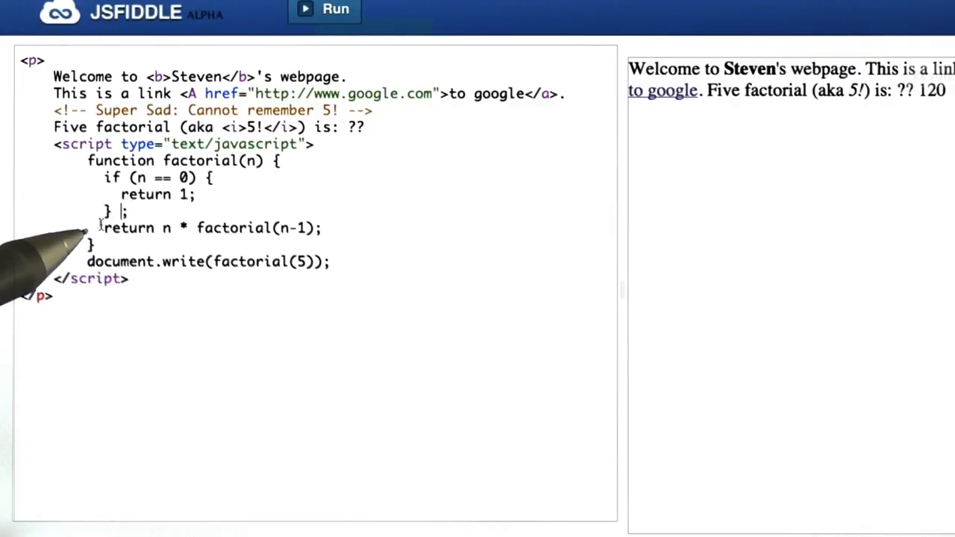
left_click_drag(87, 212, 320, 227)
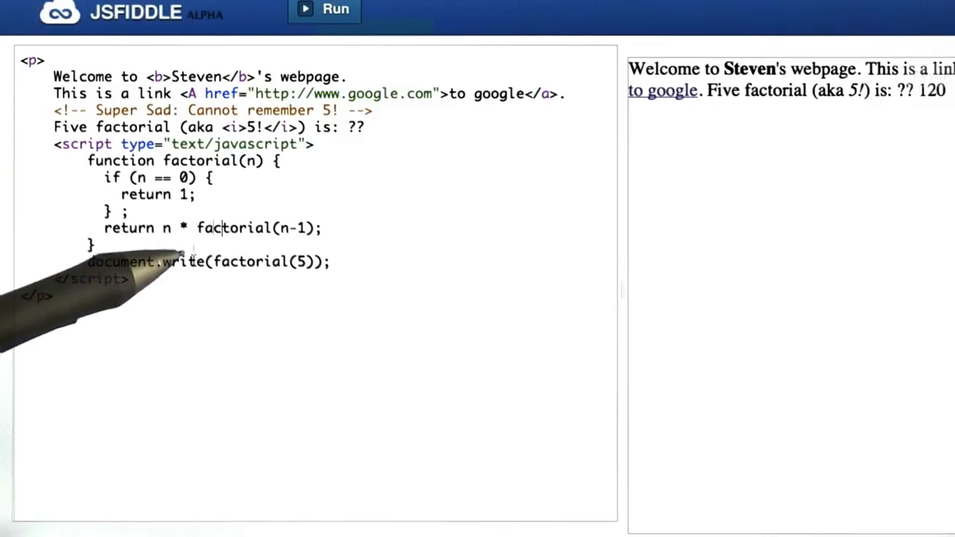
double_click(231, 227)
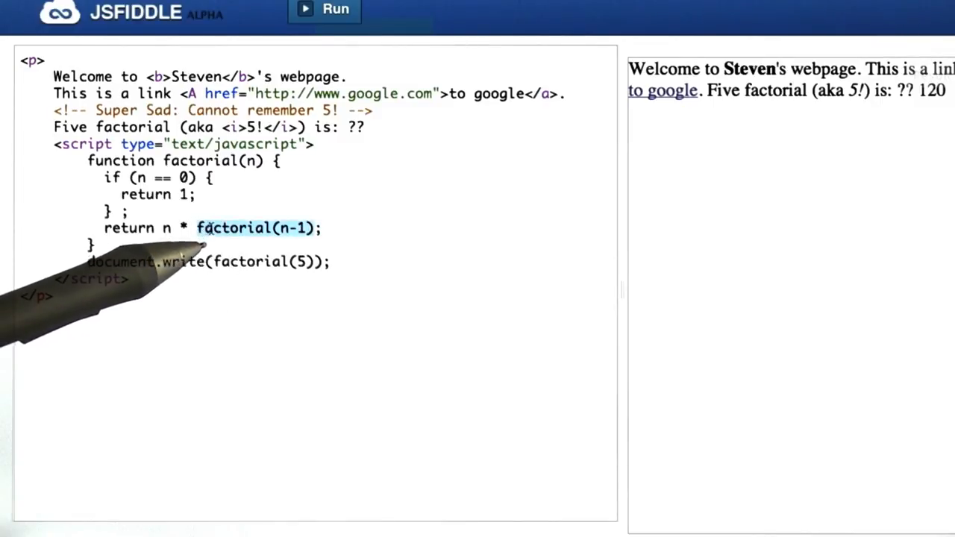
left_click(321, 227)
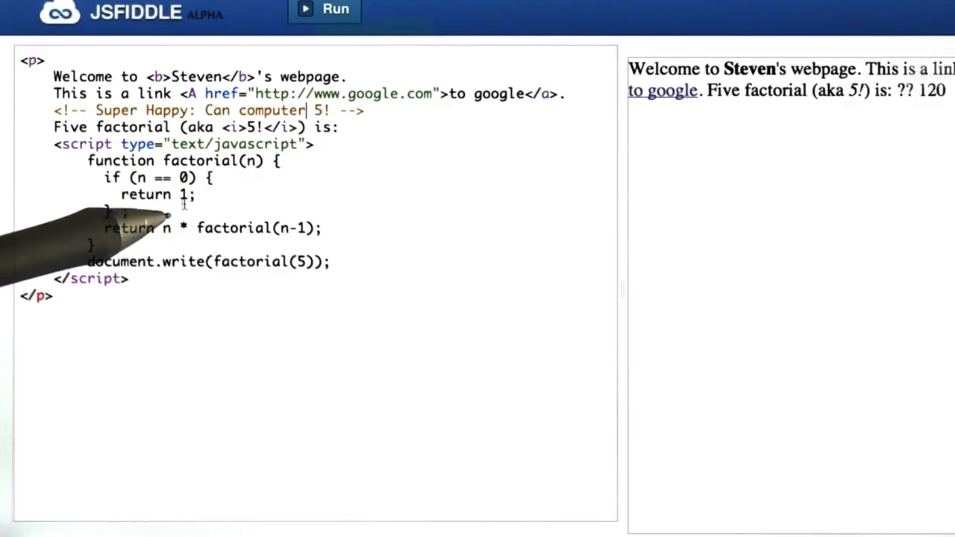
Step: Run the page so the result reads 'Five factorial (aka 5!) is: 120'
left_click(334, 9)
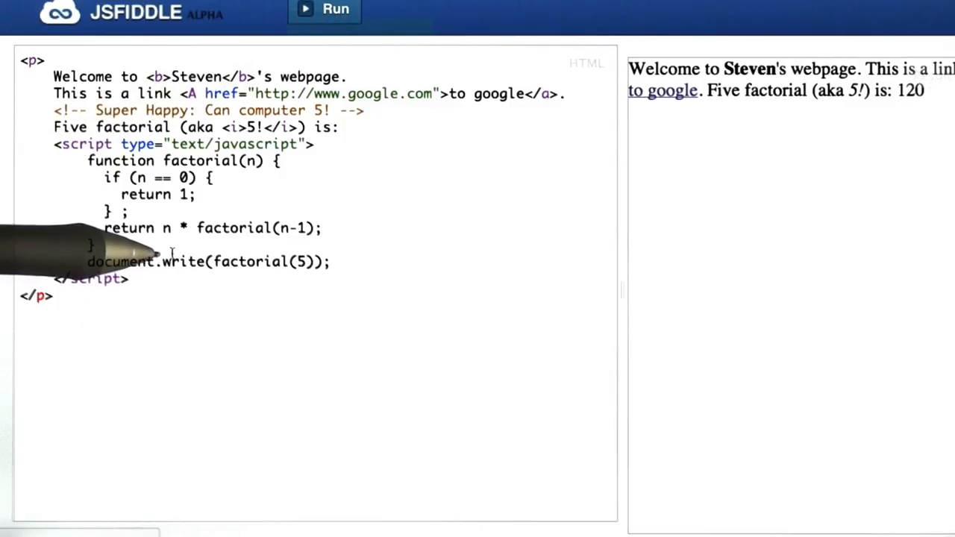